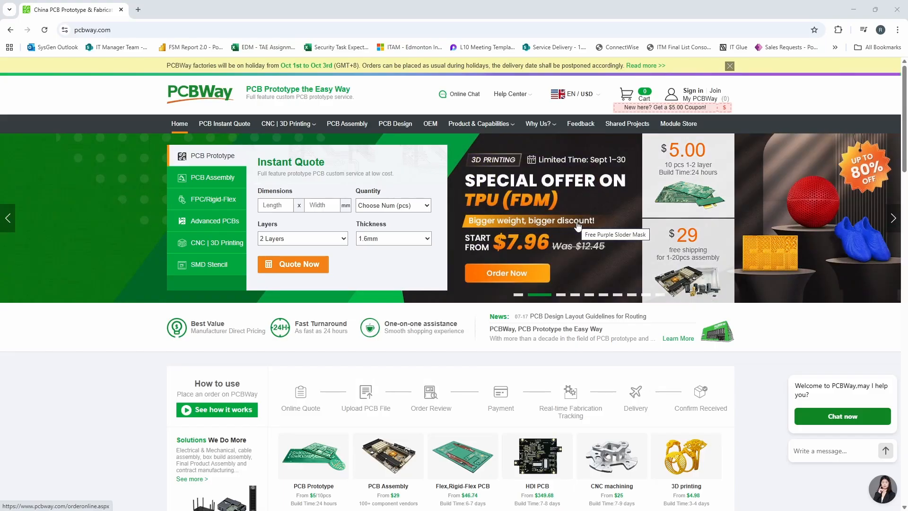
{"action": "mouse_move", "coordinate": [101, 342]}
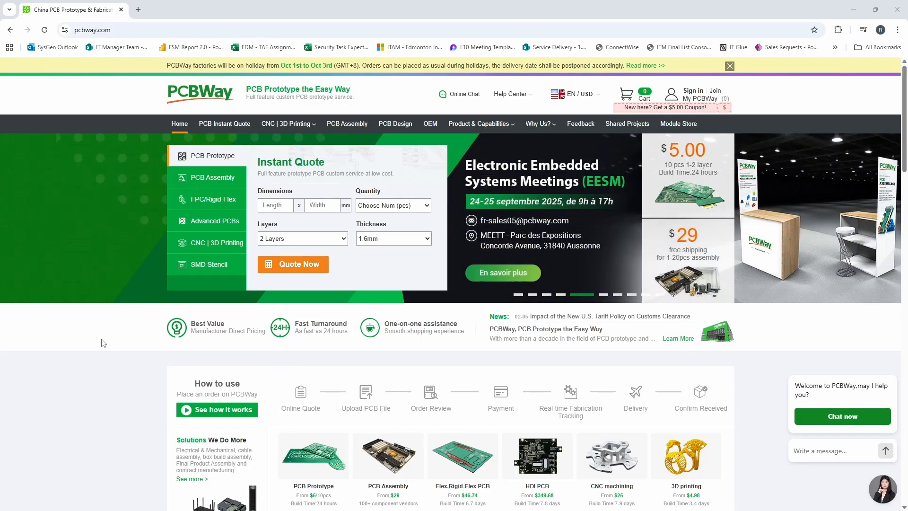
Start a 3D printing quote for Bambu_Hotend_Mount.stl and list the per-quantity prices
{"action": "scroll", "scroll_direction": "down", "scroll_amount": 3}
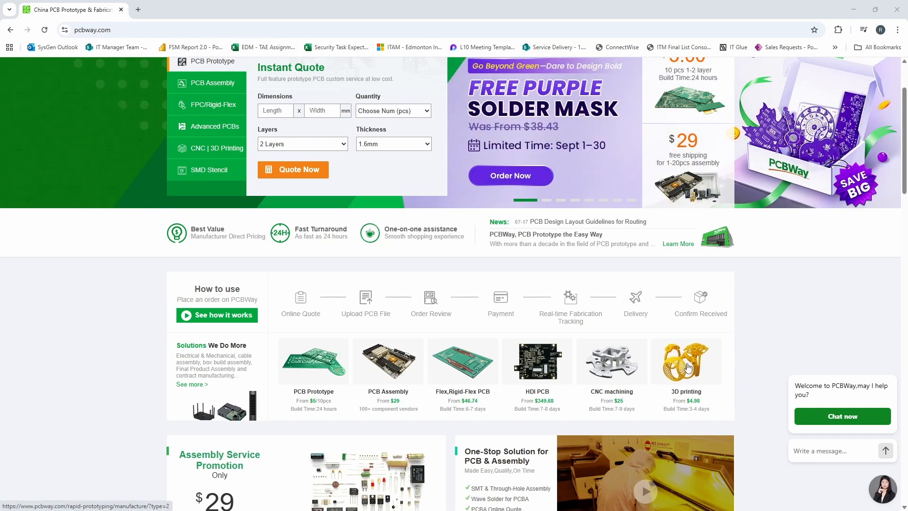
{"action": "left_click", "coordinate": [687, 365]}
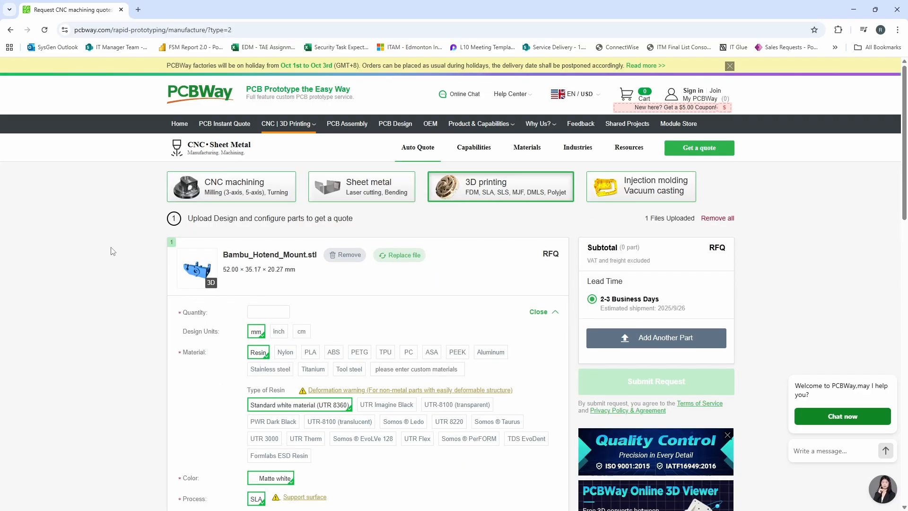
{"action": "left_click", "coordinate": [268, 312]}
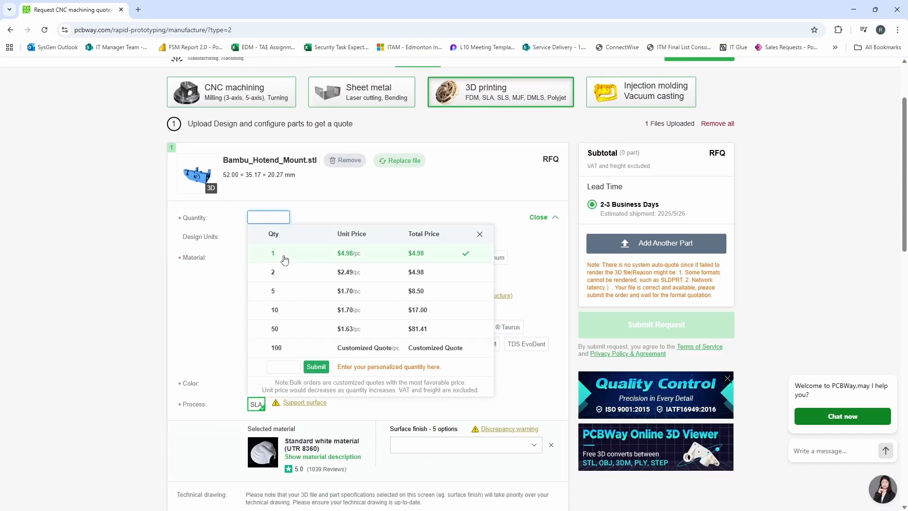
Set quantity 1, ABS material, green color and 40% infill for a $7.96 subtotal
{"action": "left_click", "coordinate": [272, 254]}
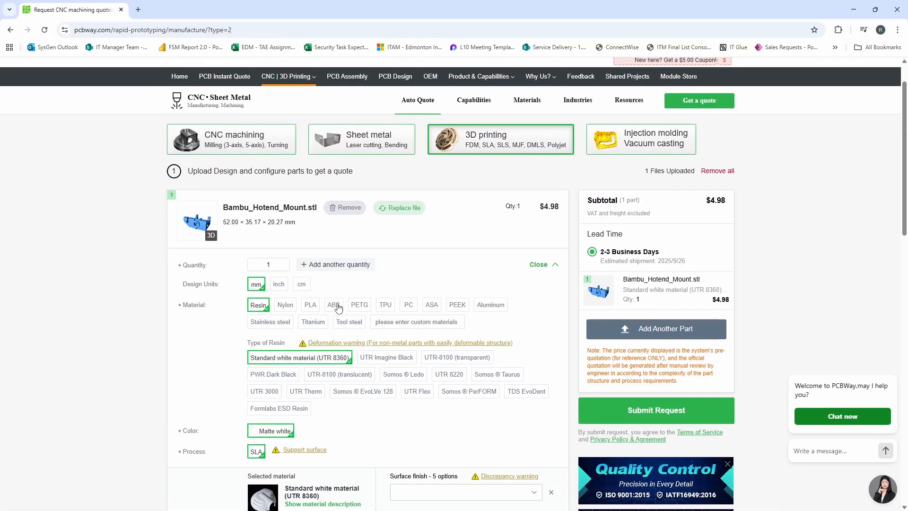
{"action": "left_click", "coordinate": [332, 305]}
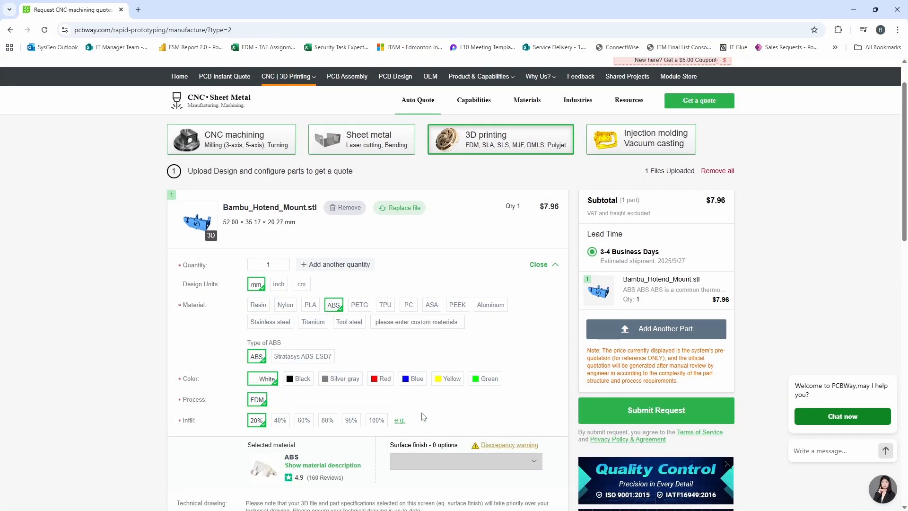
{"action": "left_click", "coordinate": [485, 379]}
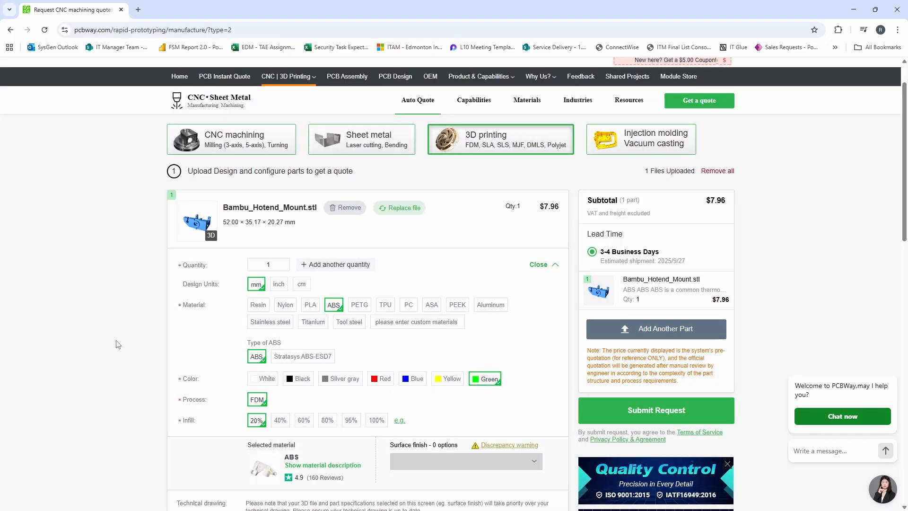
{"action": "left_click", "coordinate": [279, 419]}
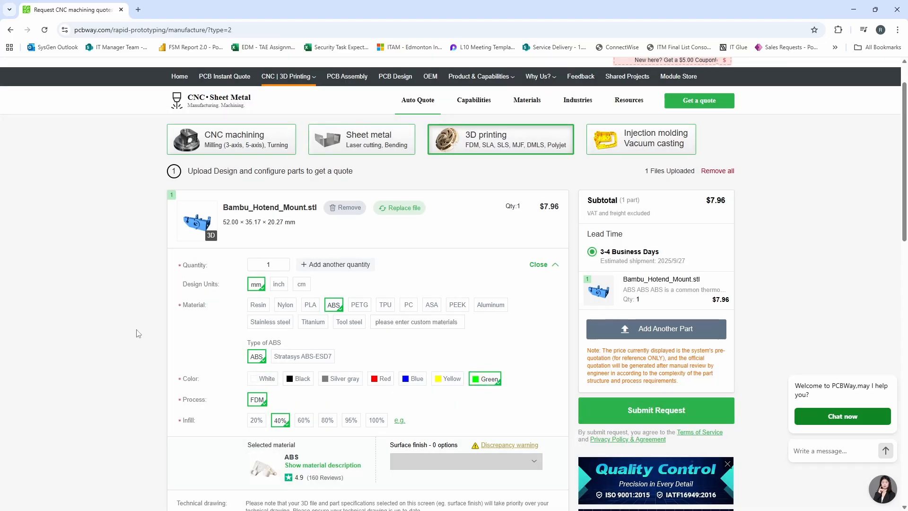
{"action": "mouse_move", "coordinate": [538, 244]}
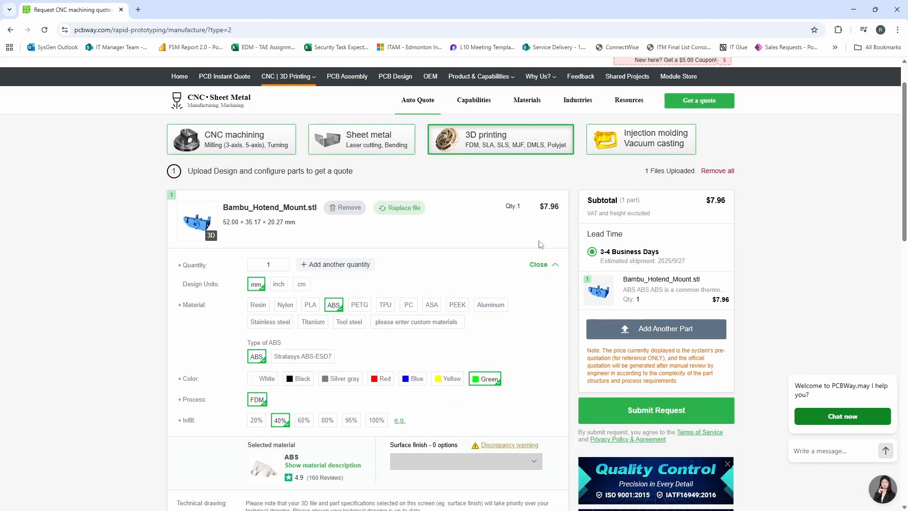
{"action": "mouse_move", "coordinate": [739, 197]}
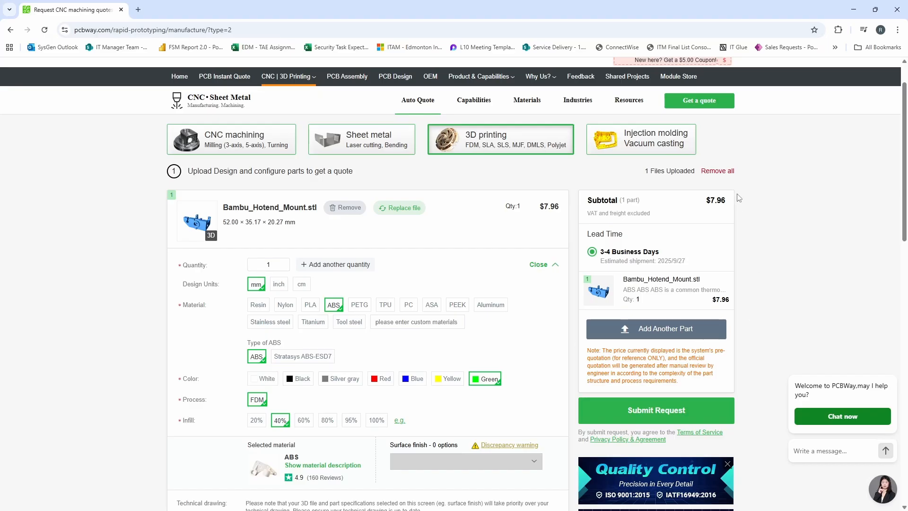
{"action": "mouse_move", "coordinate": [785, 282]}
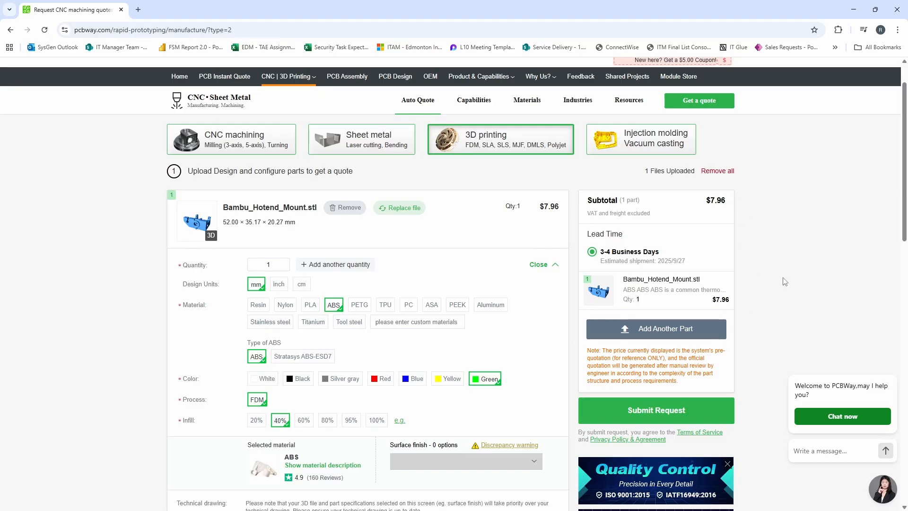